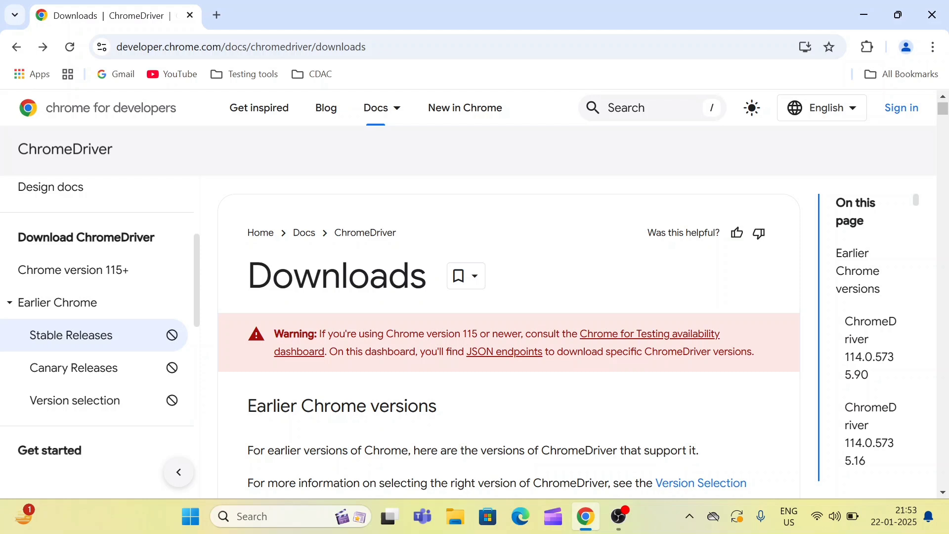
Open the Chrome for Testing availability dashboard, then Chrome's Help menu to check the installed version
{"action": "left_click", "coordinate": [648, 334]}
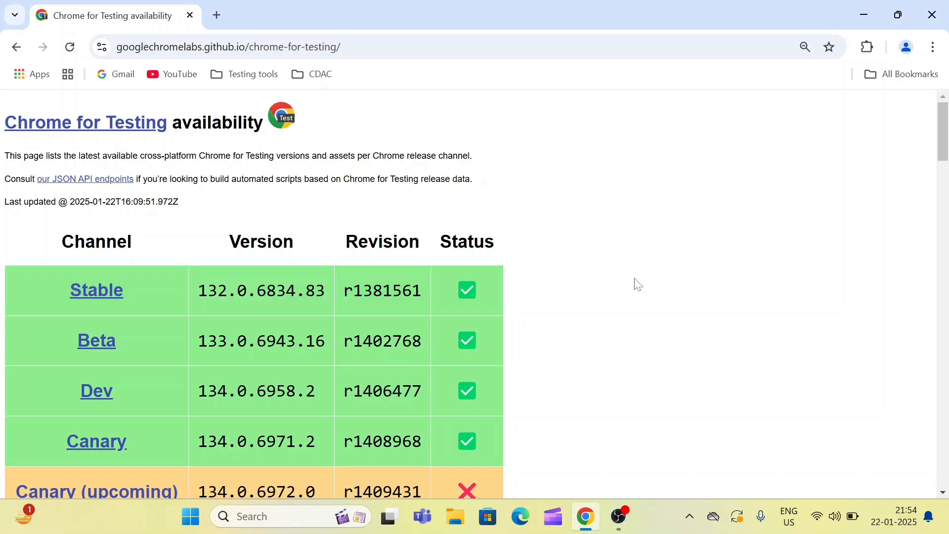
{"action": "mouse_move", "coordinate": [920, 150]}
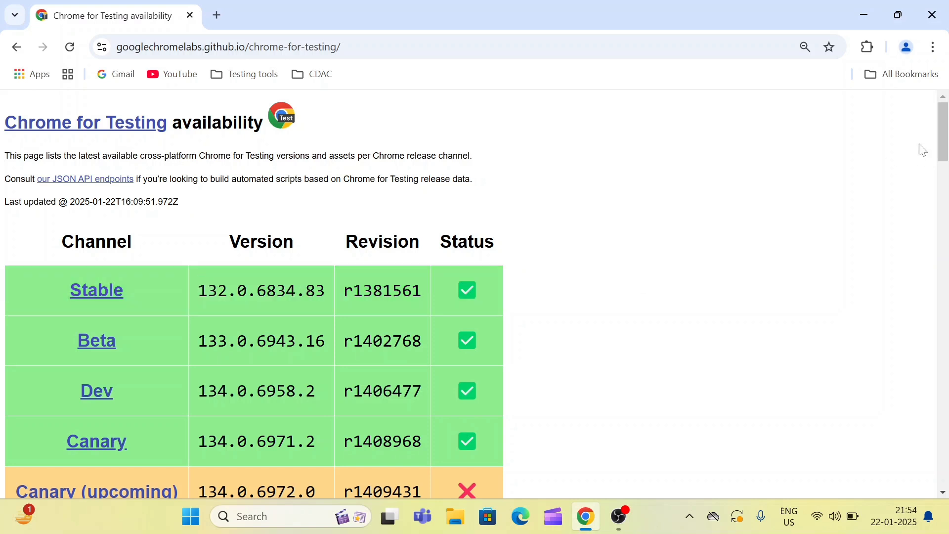
{"action": "left_click", "coordinate": [932, 46]}
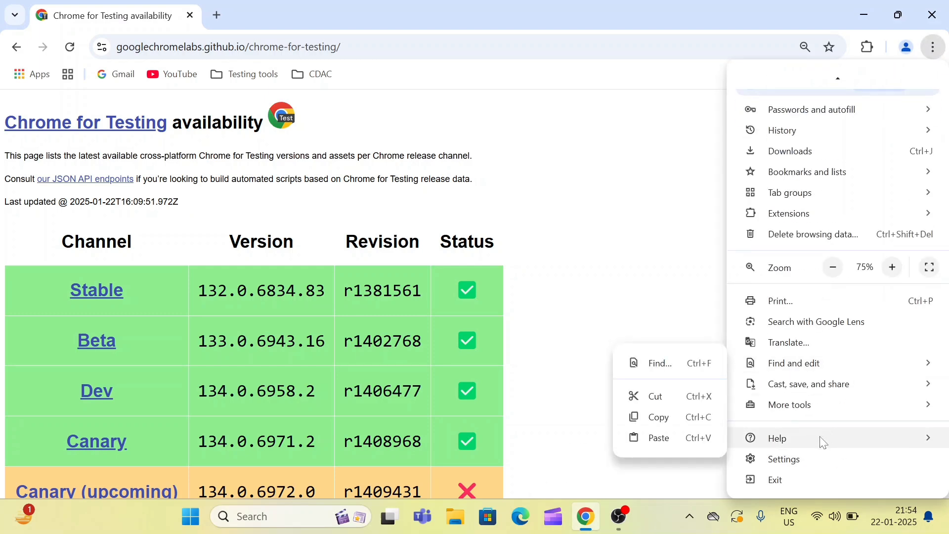
{"action": "mouse_move", "coordinate": [776, 437]}
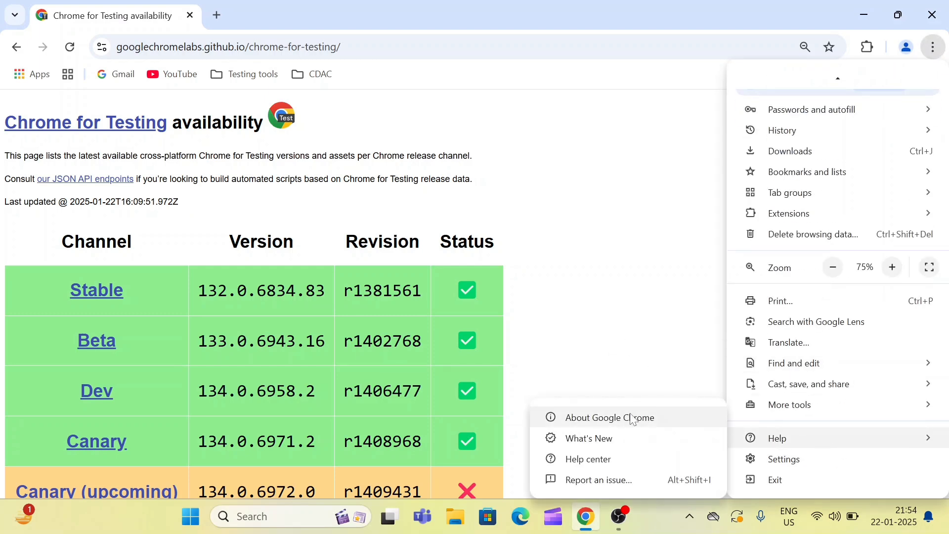
{"action": "left_click", "coordinate": [608, 417]}
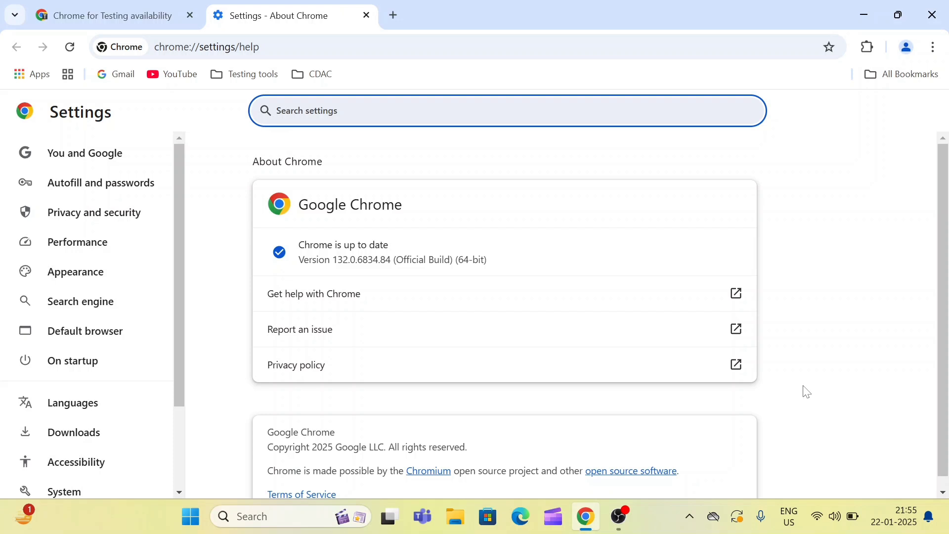
{"action": "mouse_move", "coordinate": [791, 387]}
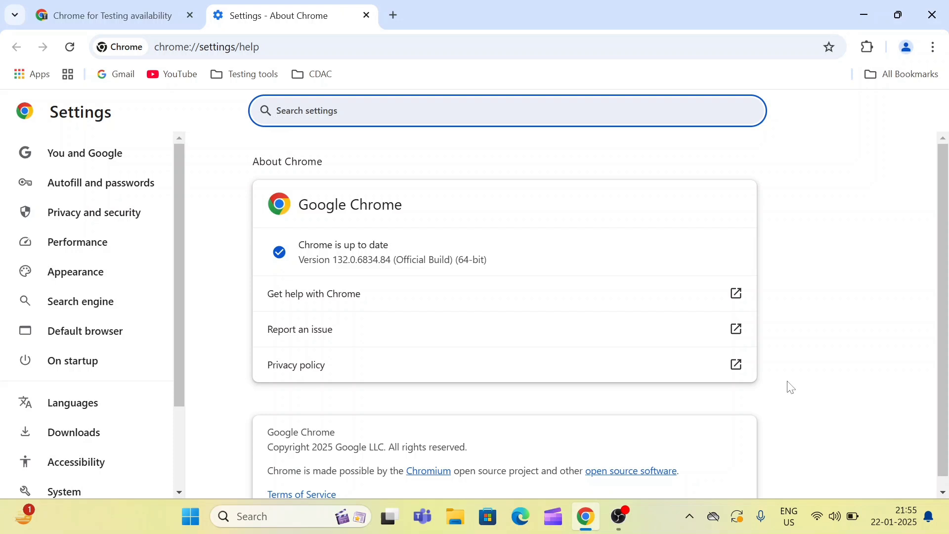
Highlight the installed version number 132.0.6834.84 on the About Chrome page
{"action": "double_click", "coordinate": [361, 259]}
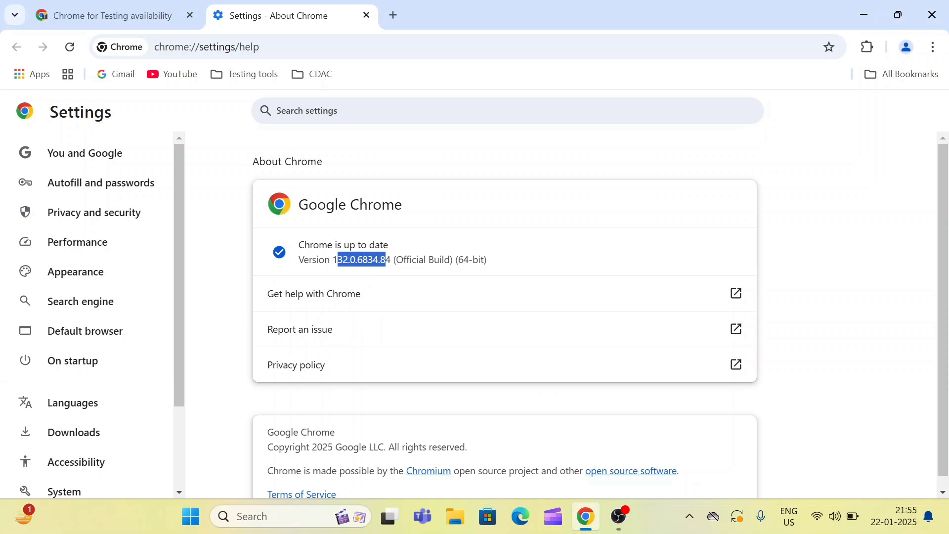